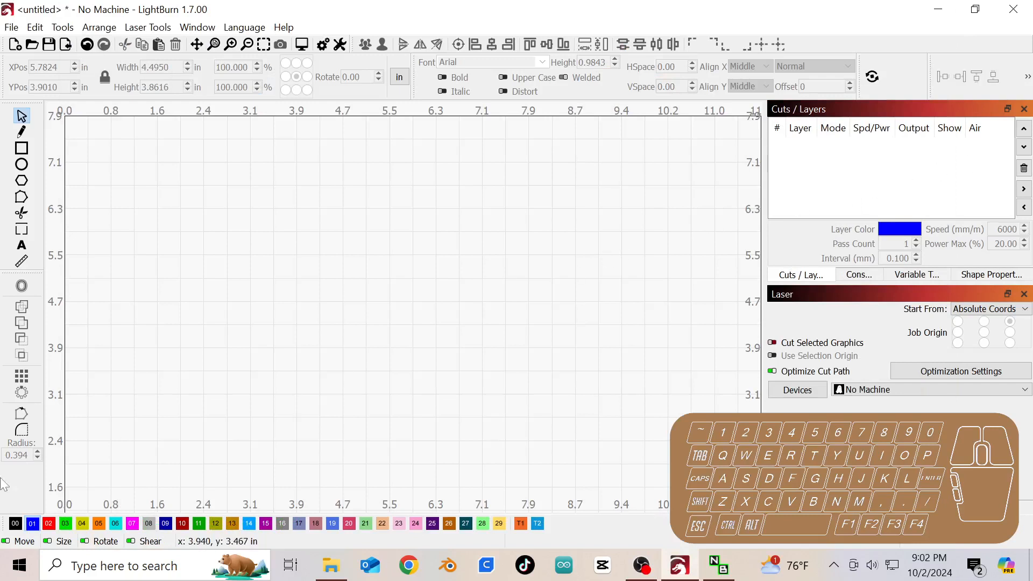
{"action": "mouse_move", "coordinate": [242, 374]}
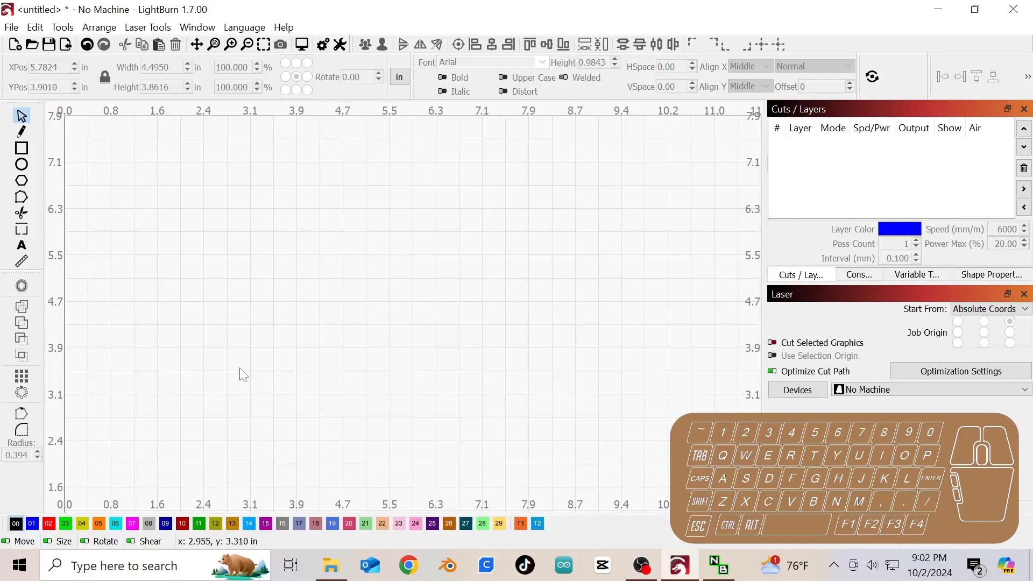
{"action": "mouse_move", "coordinate": [257, 294]}
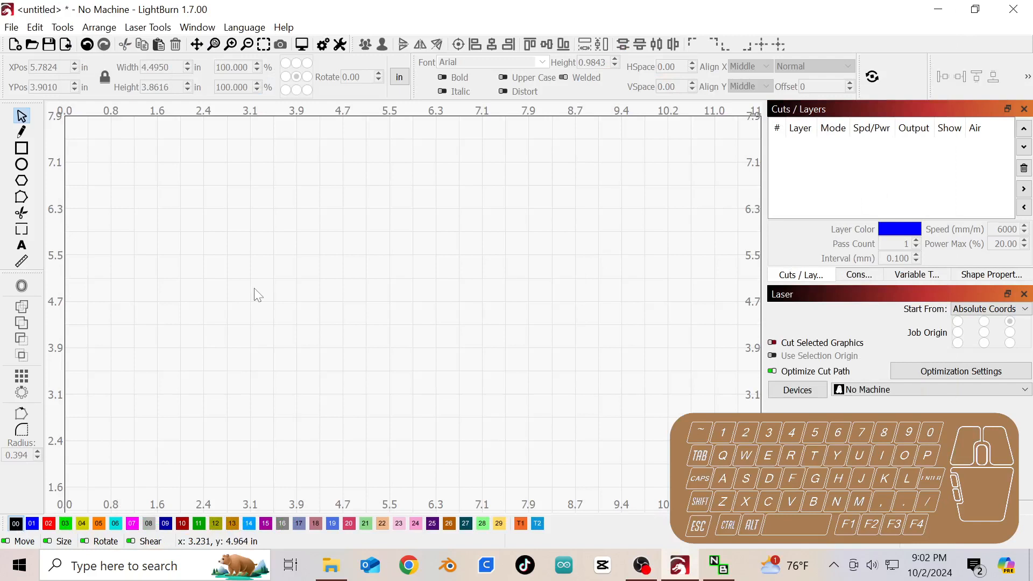
{"action": "mouse_move", "coordinate": [262, 294]}
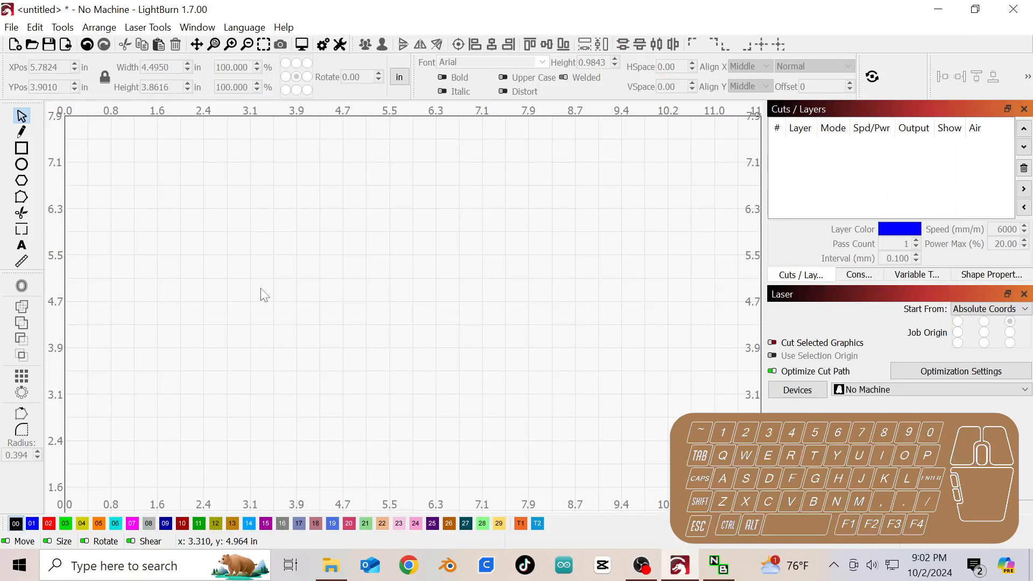
- Draw a roughly 3.6 inch circle near the centre of the canvas with the Ellipse tool
{"action": "left_click", "coordinate": [22, 165]}
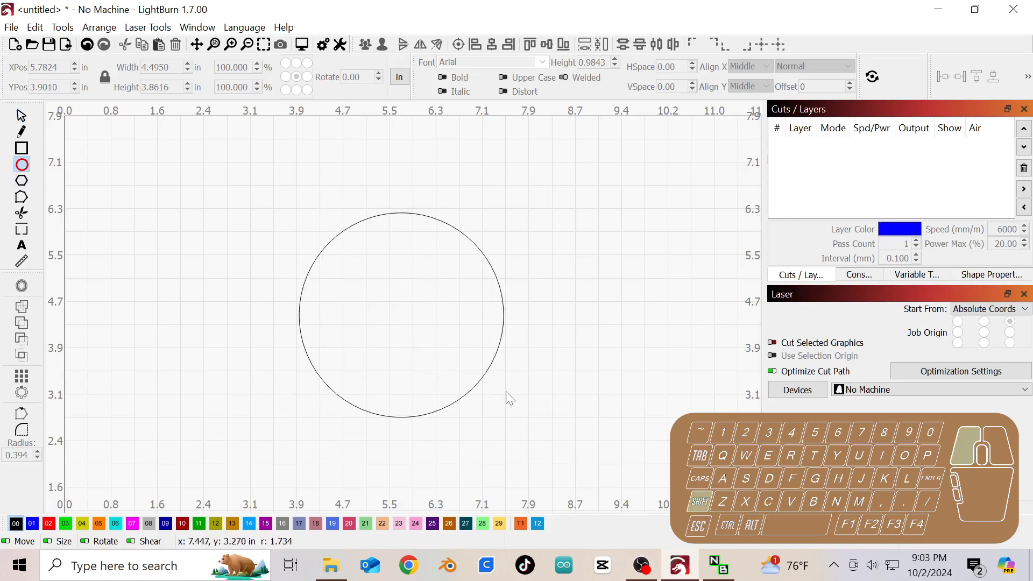
{"action": "left_click", "coordinate": [403, 316]}
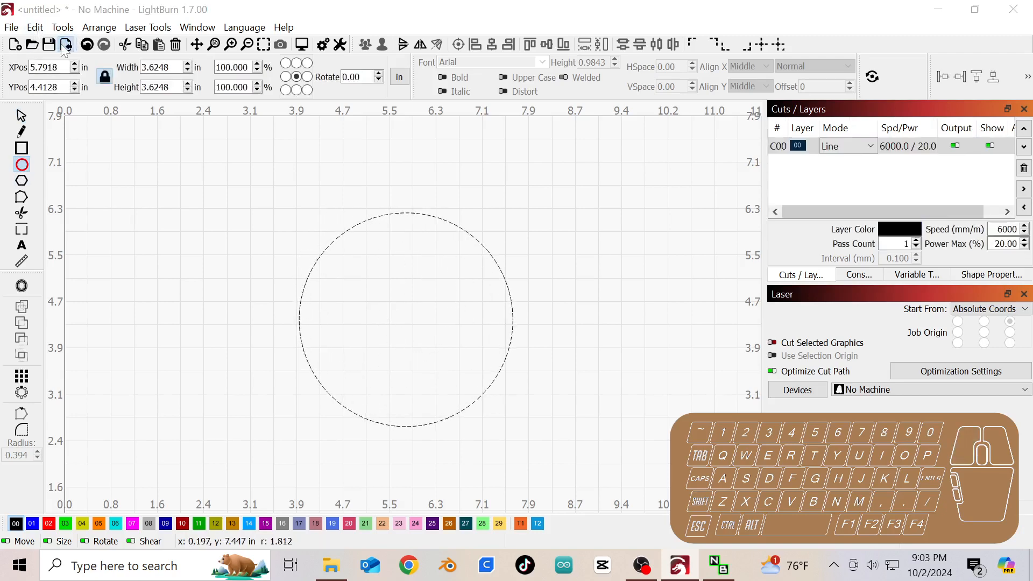
- Import the 'snowflake element' file and select all four imported snowflakes
{"action": "left_click", "coordinate": [63, 44]}
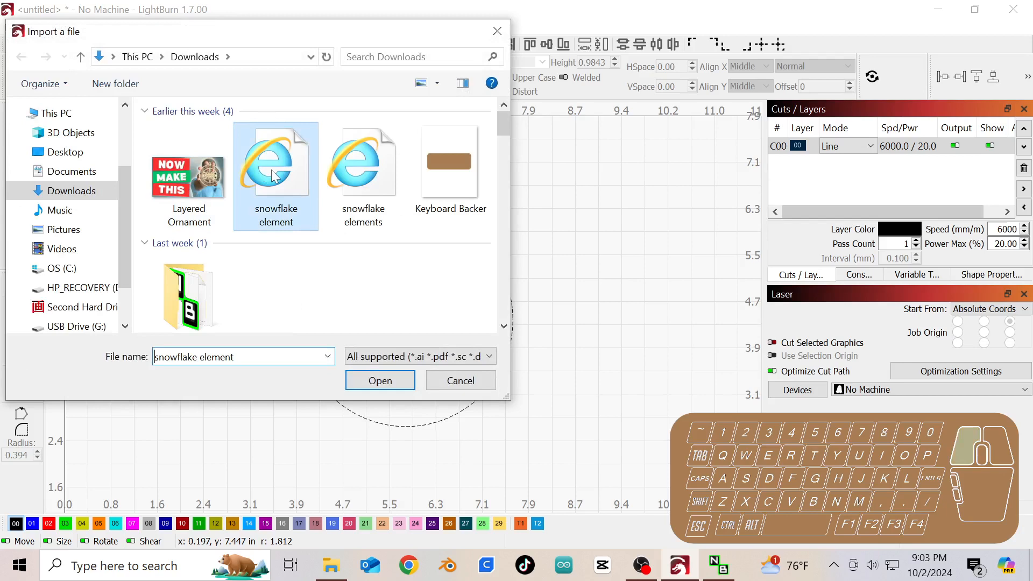
{"action": "left_click", "coordinate": [380, 380]}
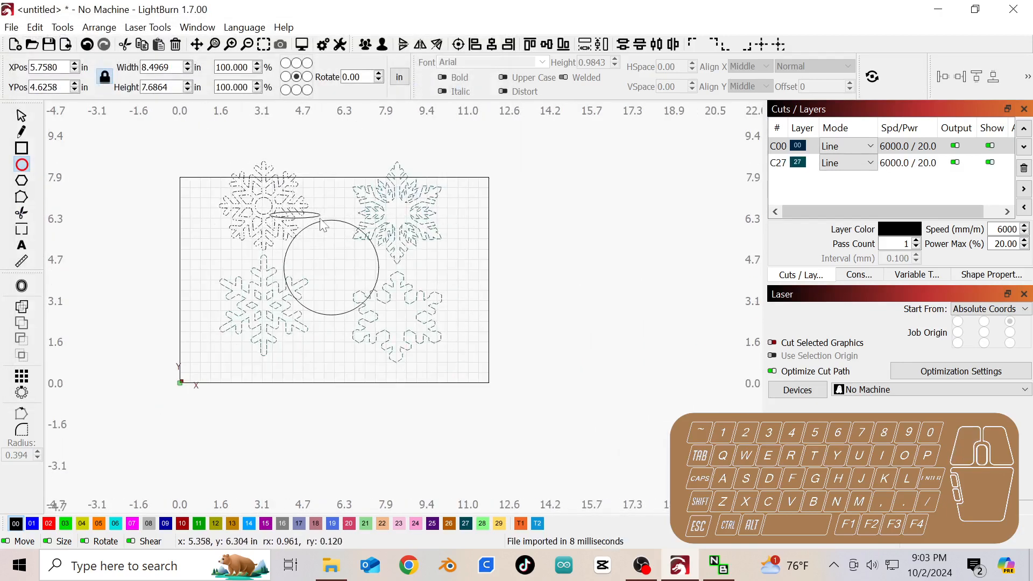
{"action": "left_click", "coordinate": [293, 214]}
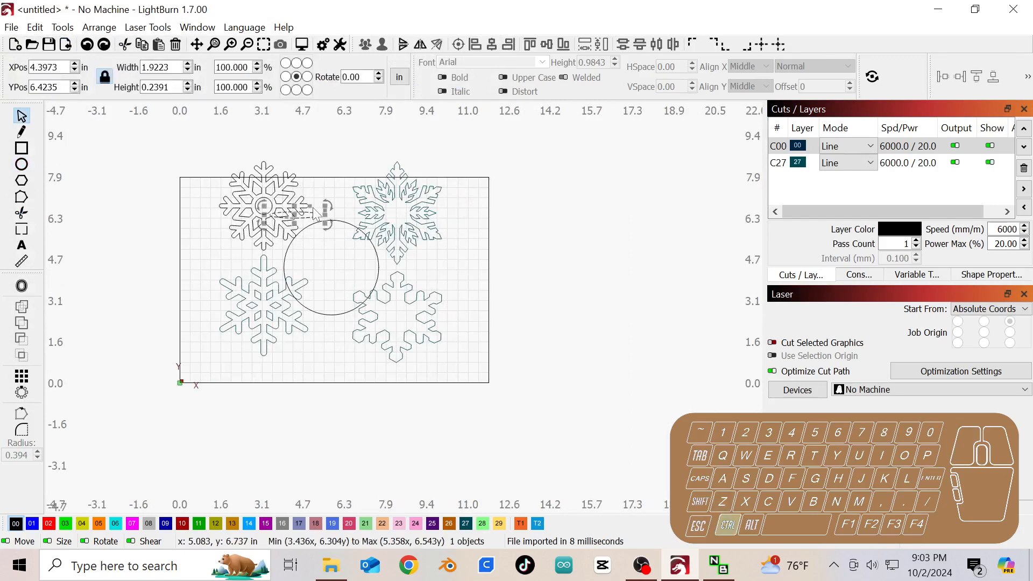
{"action": "key", "text": "ctrl+a"}
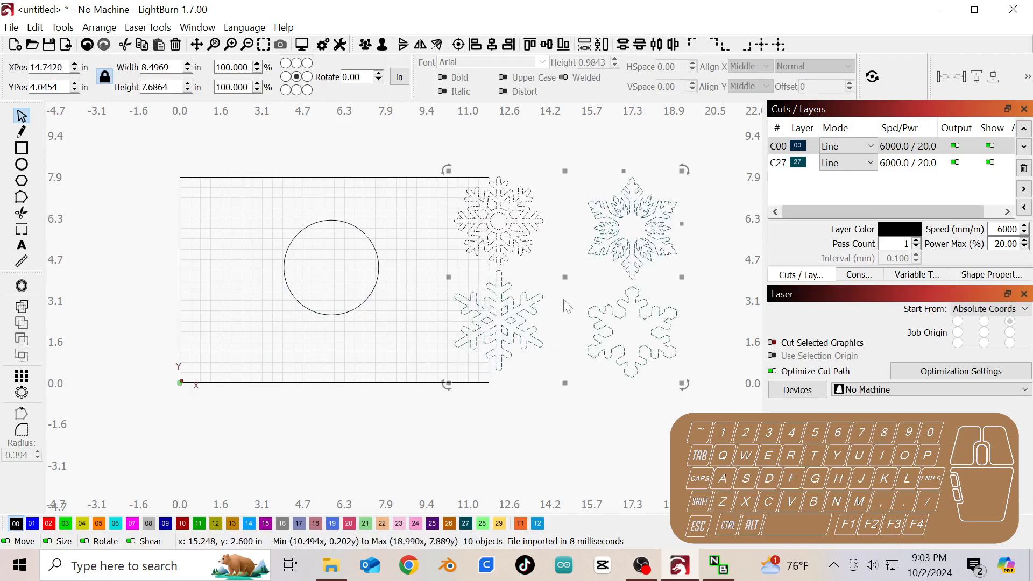
- Deselect the imported snowflakes, leaving them beside the work area
{"action": "left_click", "coordinate": [564, 304]}
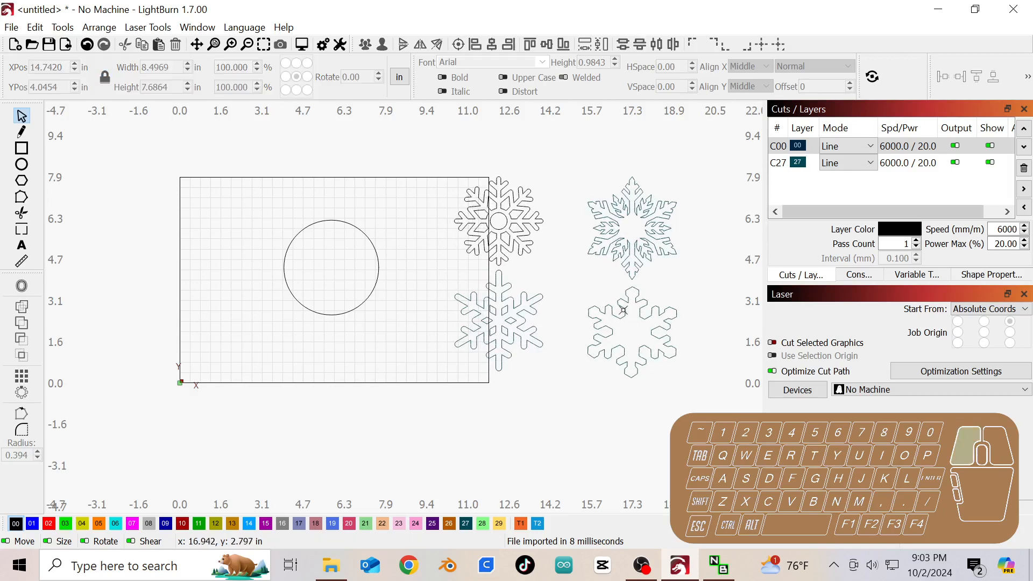
{"action": "mouse_move", "coordinate": [623, 309]}
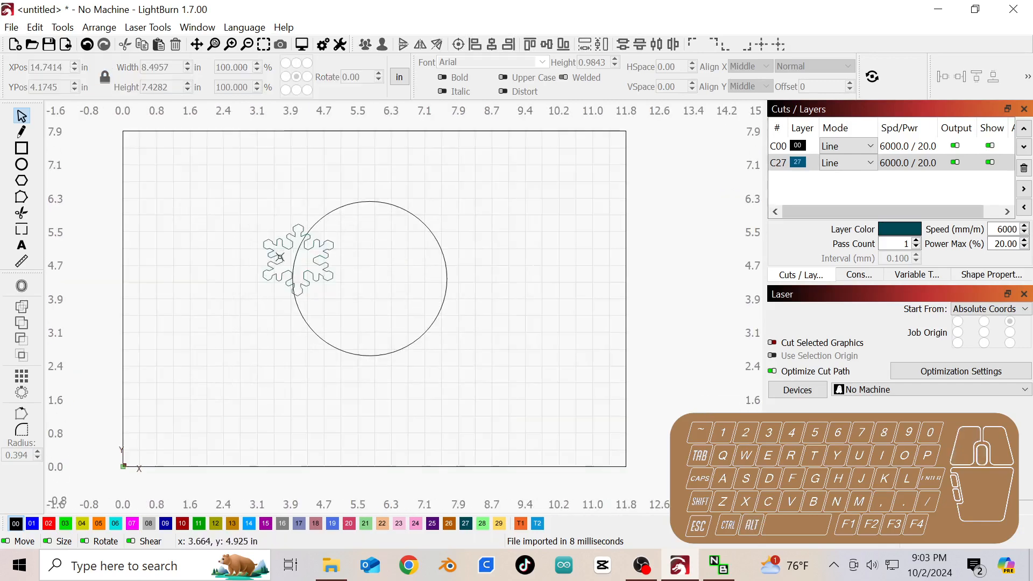
- Copy the snowflake beside the circle and place the copy over the circle's upper-right edge
{"action": "scroll", "scroll_direction": "up", "scroll_amount": 3}
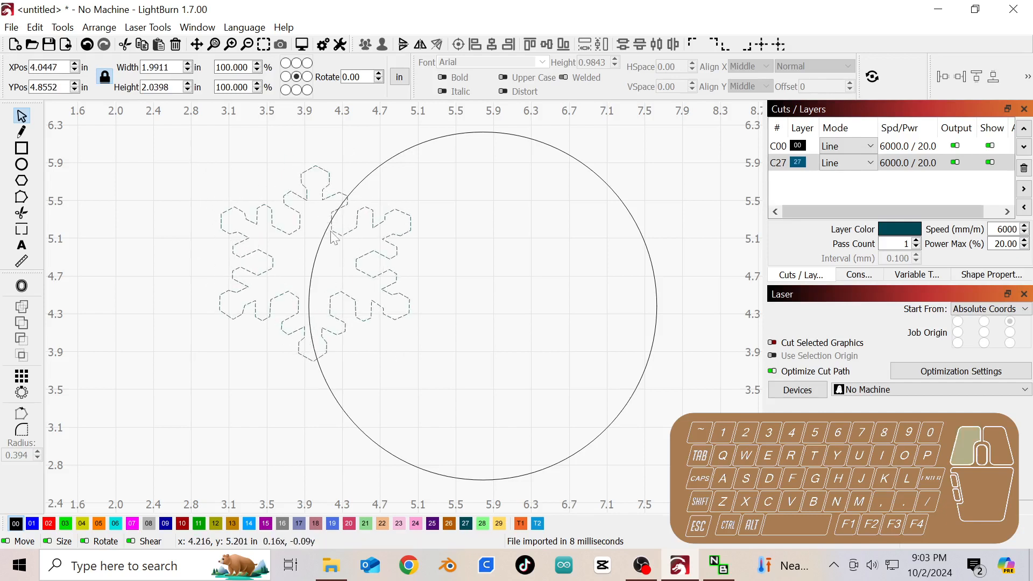
{"action": "left_click", "coordinate": [329, 236]}
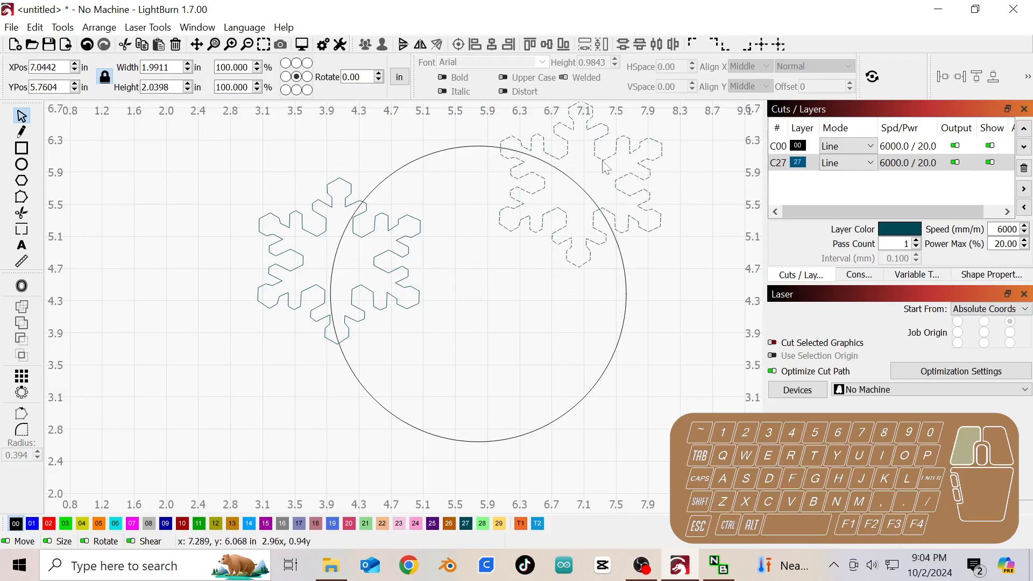
{"action": "left_click", "coordinate": [588, 186]}
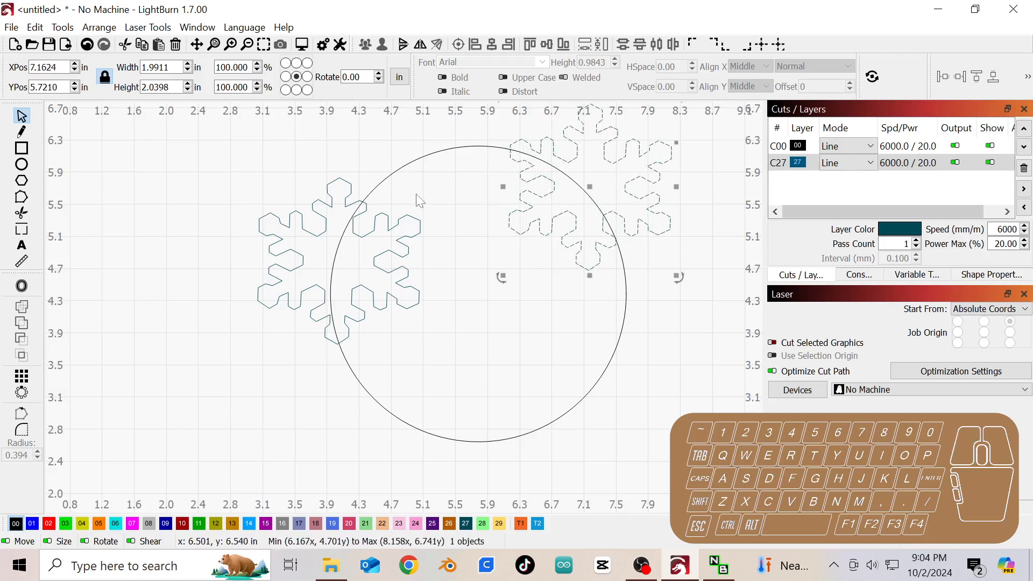
{"action": "mouse_move", "coordinate": [506, 270]}
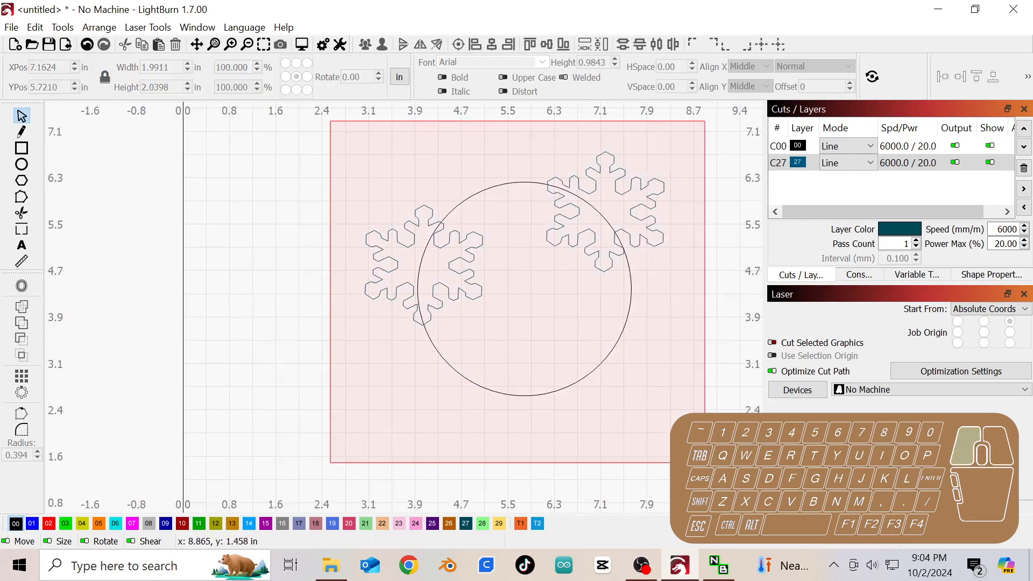
- Duplicate the circle and both snowflakes and assign the copies to layer 01
{"action": "key", "text": "ctrl+a"}
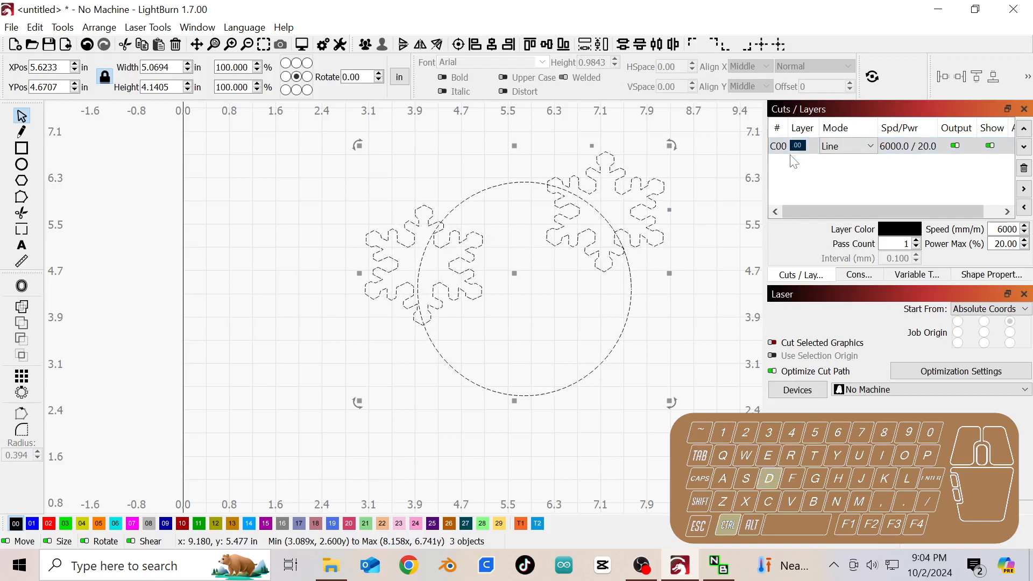
{"action": "left_click", "coordinate": [280, 450]}
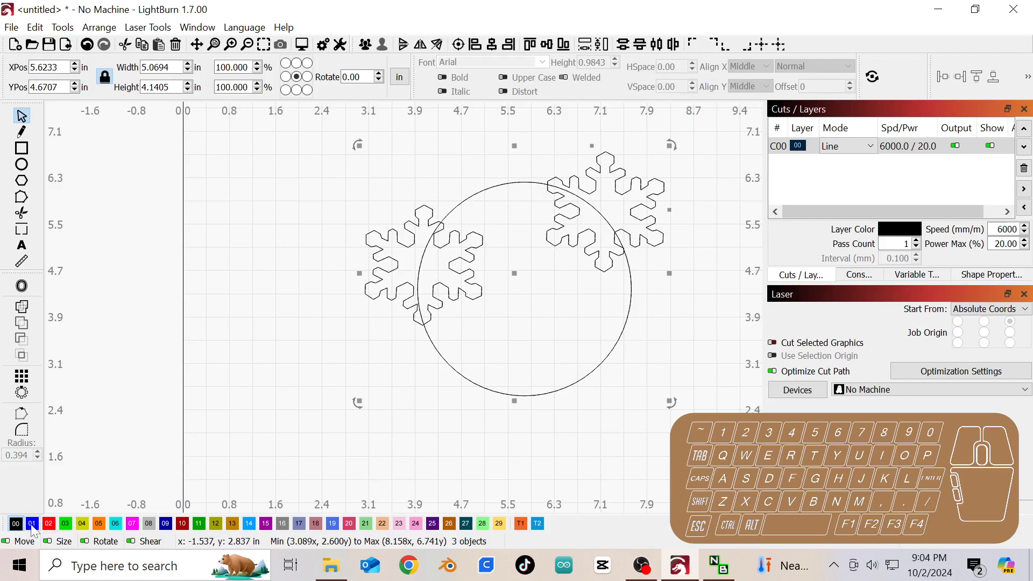
{"action": "left_click", "coordinate": [31, 524]}
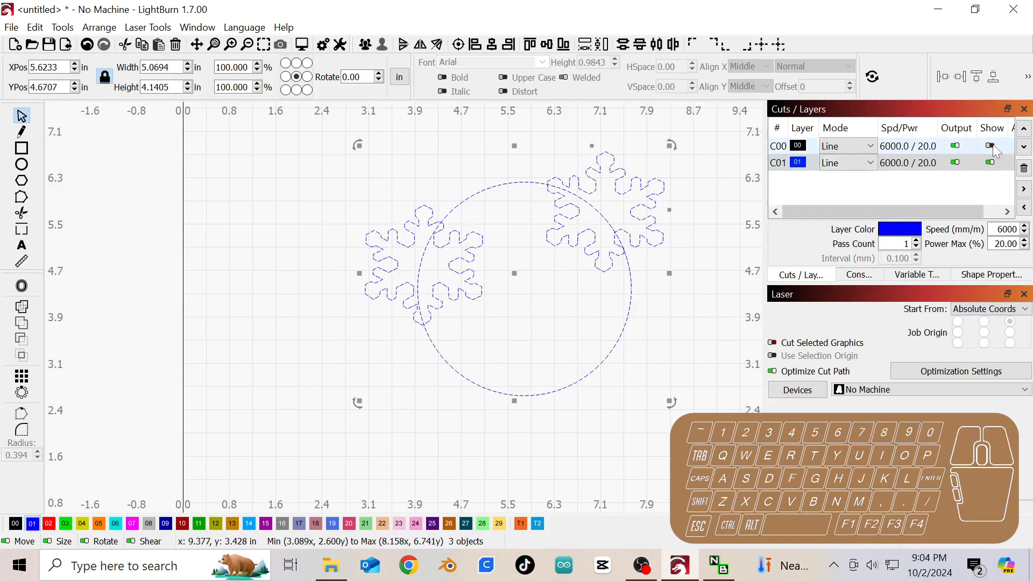
- Hide and re-show black layer C00 to check the blue copies
{"action": "left_click", "coordinate": [989, 146]}
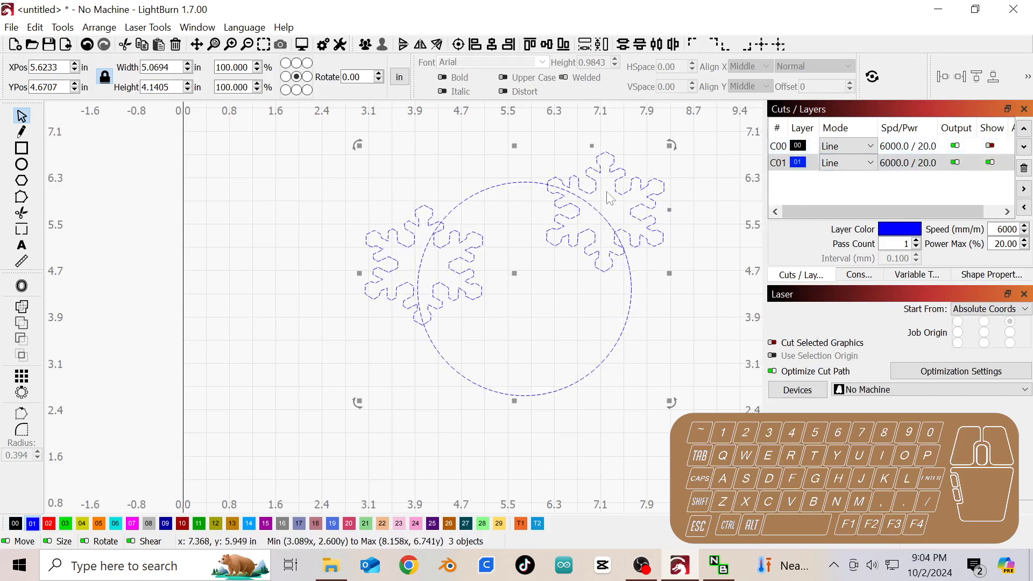
{"action": "left_click", "coordinate": [991, 145]}
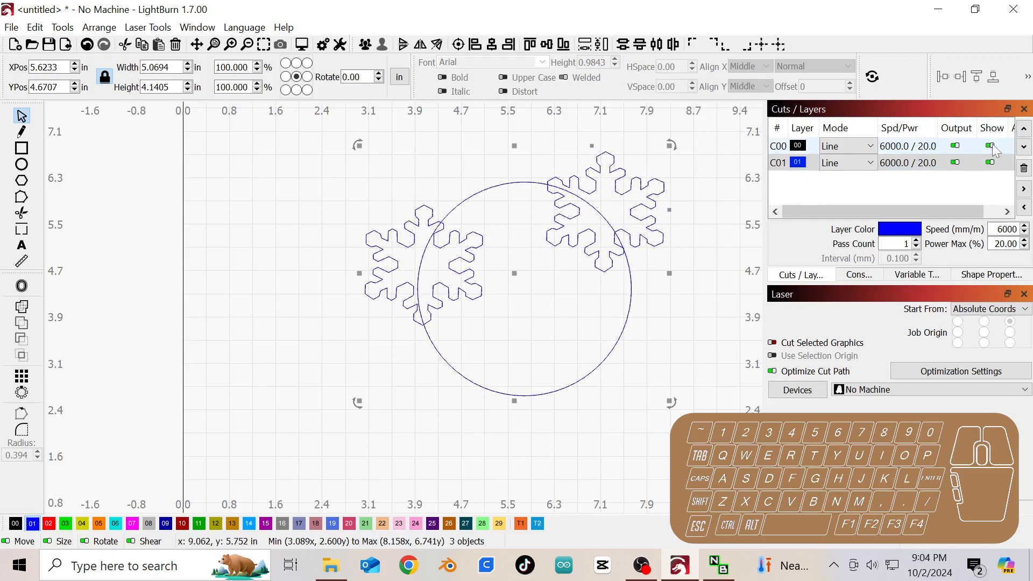
- Hide layer C01, weld the black circle and snowflakes into one outline, then hide layer C00
{"action": "left_click", "coordinate": [990, 162]}
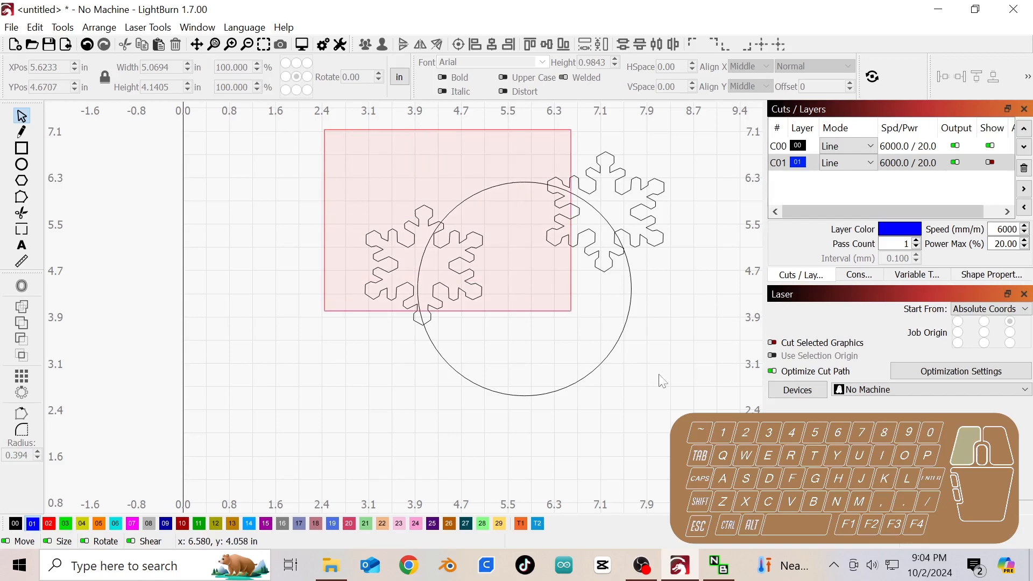
{"action": "key", "text": "ctrl+a"}
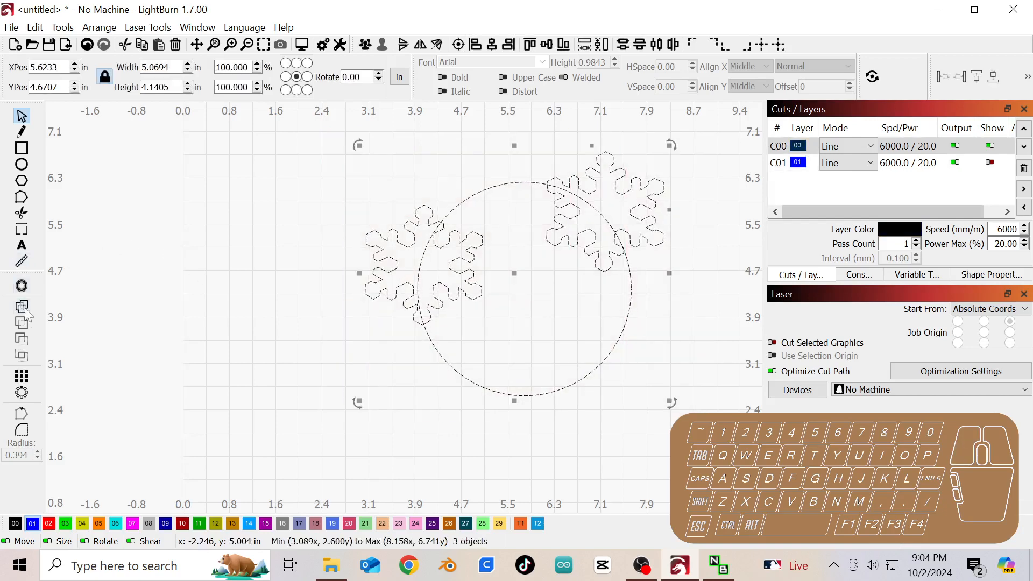
{"action": "mouse_move", "coordinate": [22, 308]}
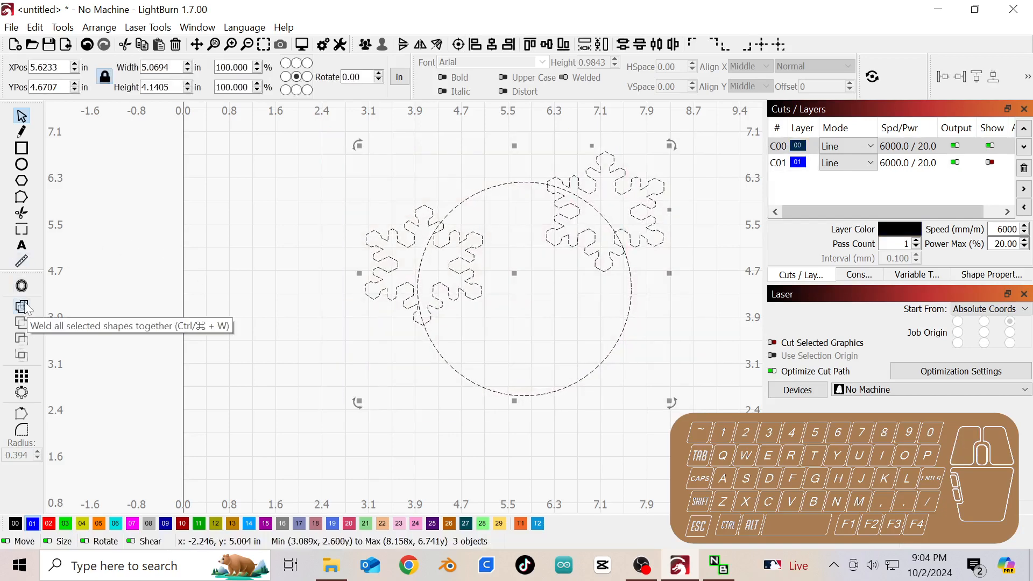
{"action": "left_click", "coordinate": [21, 306]}
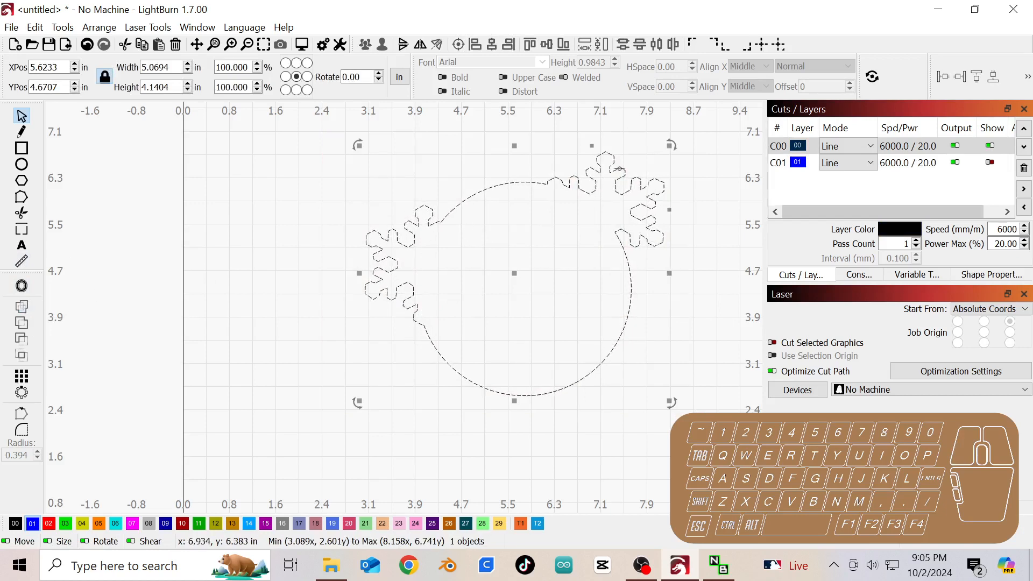
{"action": "left_click", "coordinate": [988, 146]}
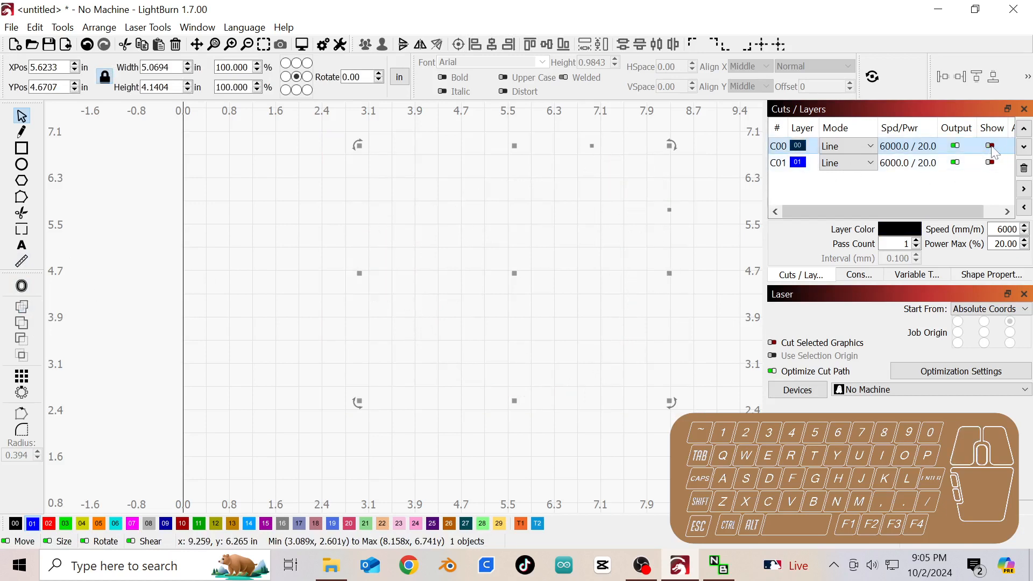
{"action": "left_click", "coordinate": [991, 145]}
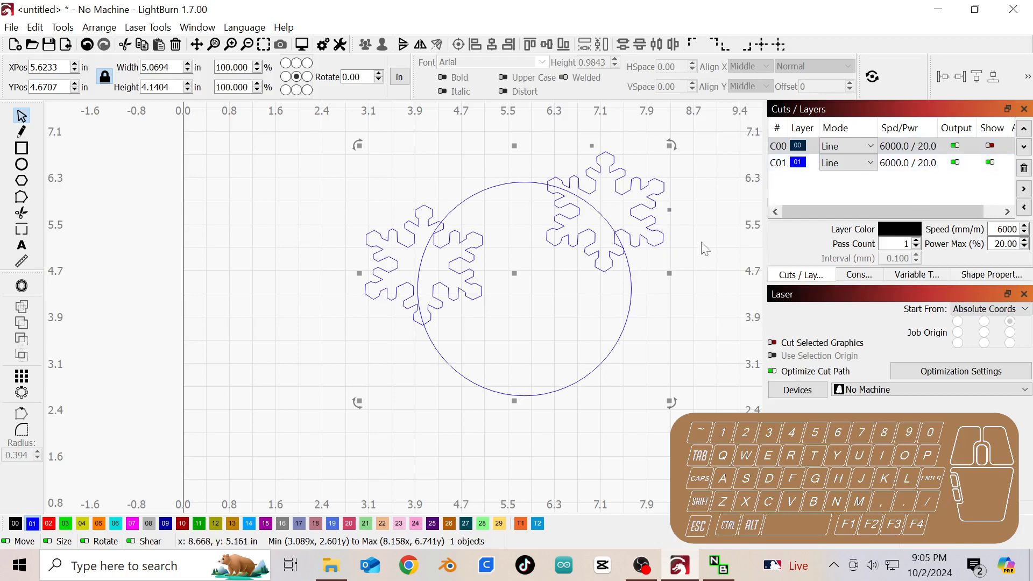
{"action": "left_click", "coordinate": [497, 210]}
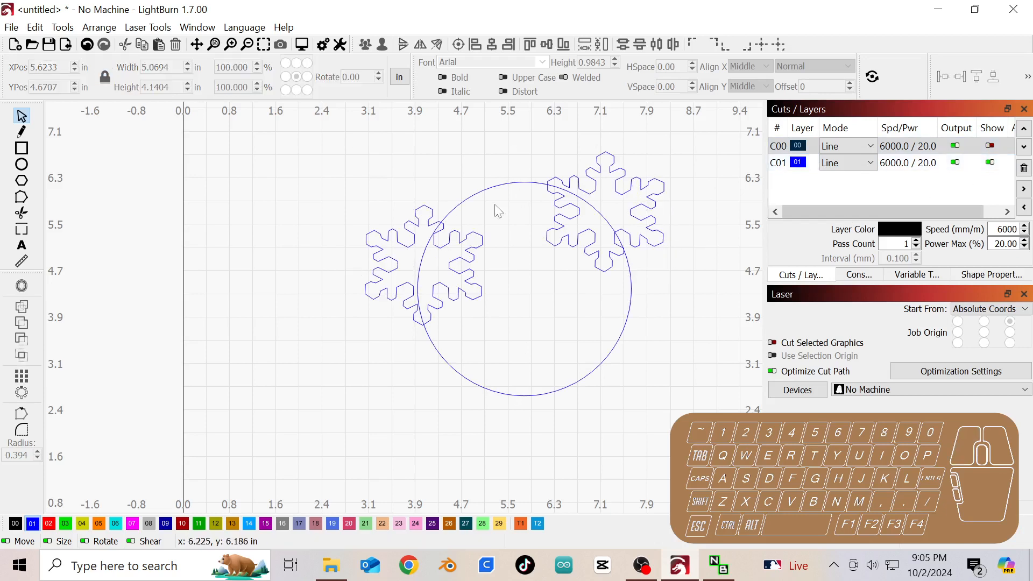
{"action": "mouse_move", "coordinate": [418, 290]}
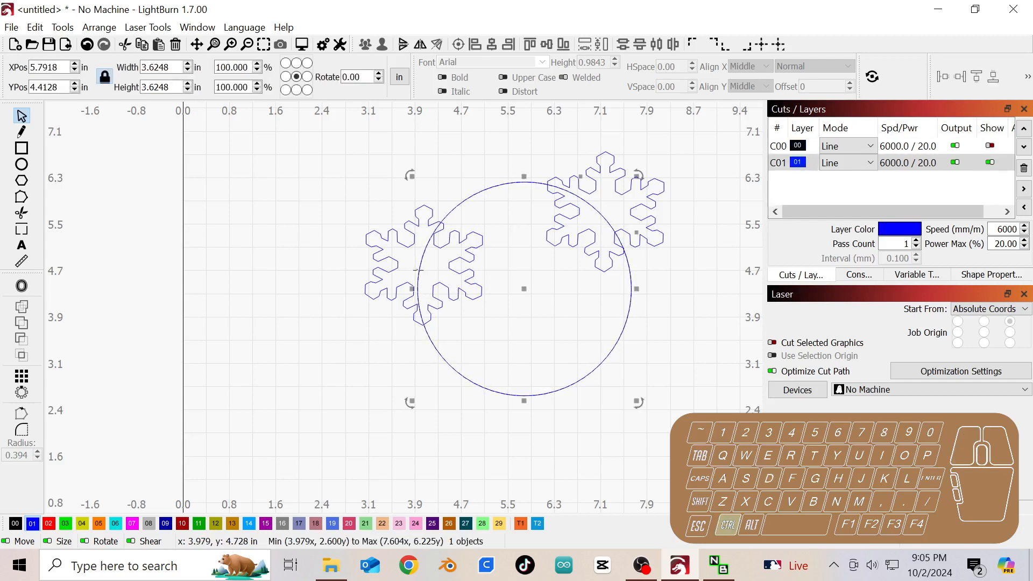
{"action": "mouse_move", "coordinate": [614, 207]}
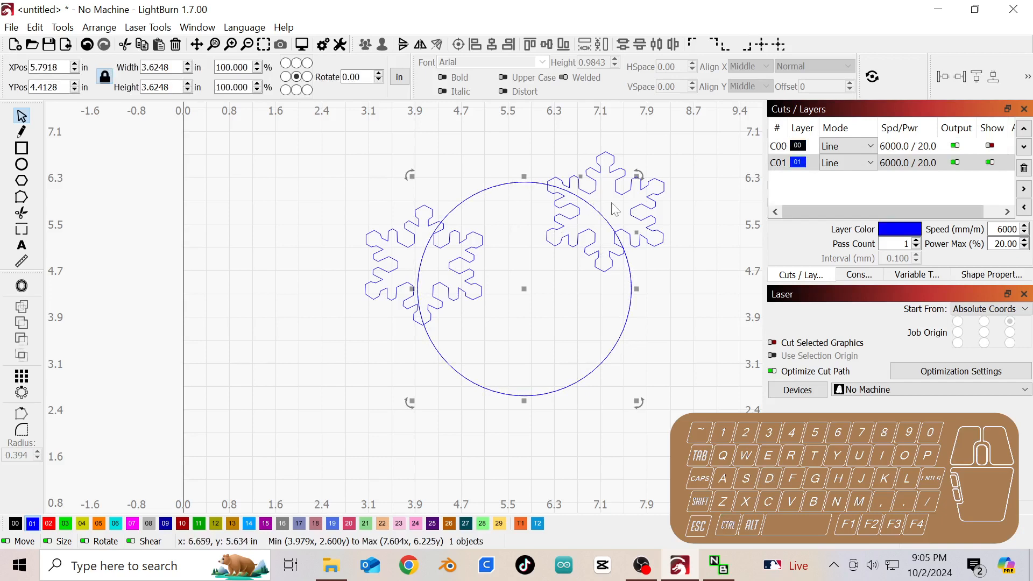
{"action": "mouse_move", "coordinate": [645, 205]}
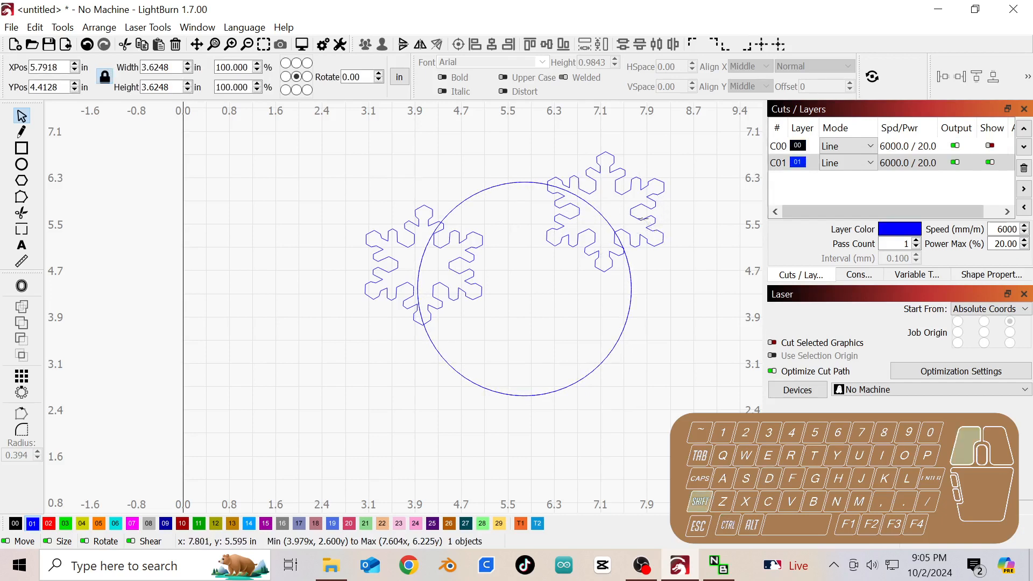
- Intersect each blue snowflake with the circle, leaving two inner snowflake segments
{"action": "left_click", "coordinate": [590, 201]}
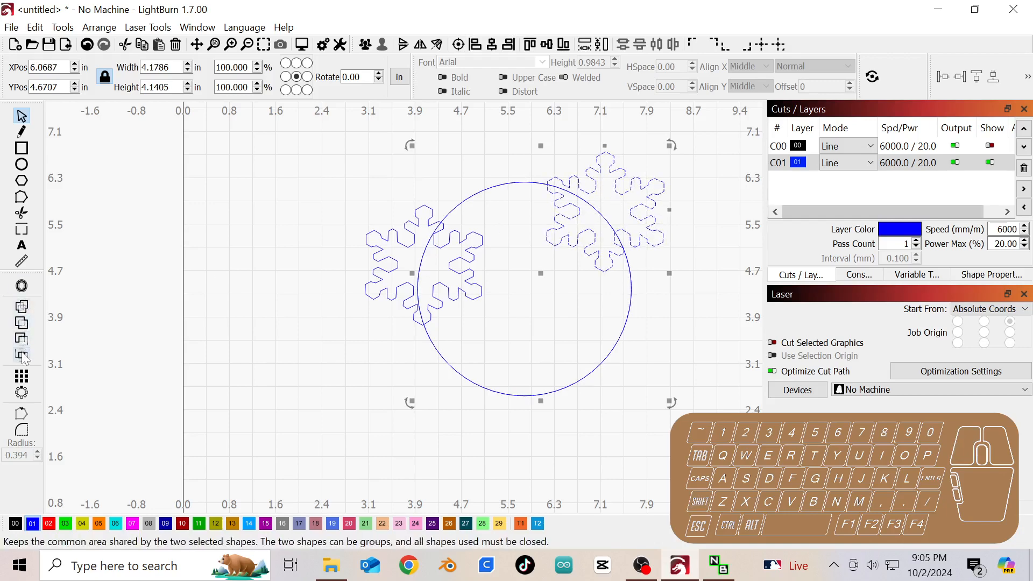
{"action": "mouse_move", "coordinate": [22, 356]}
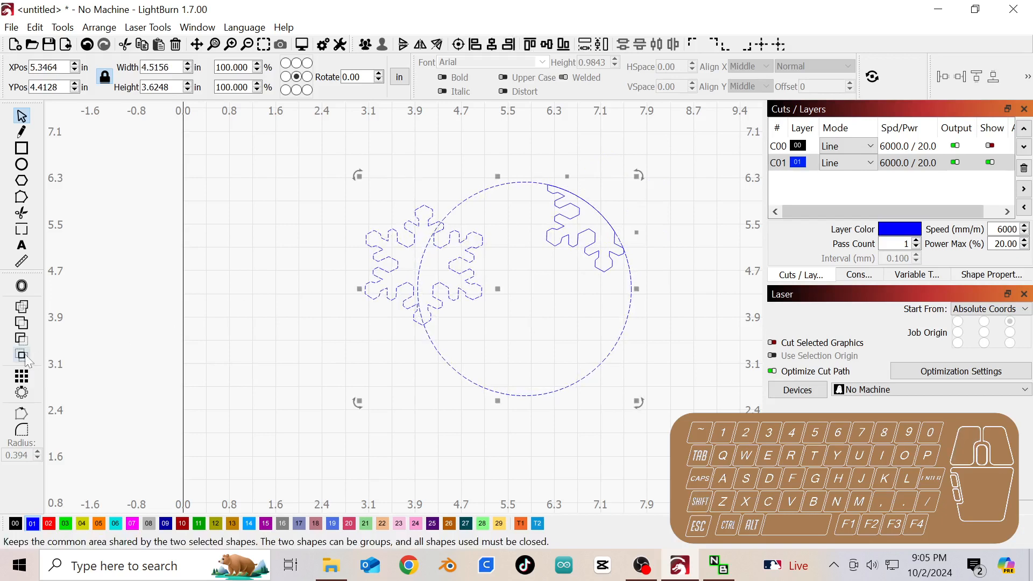
{"action": "left_click", "coordinate": [20, 356]}
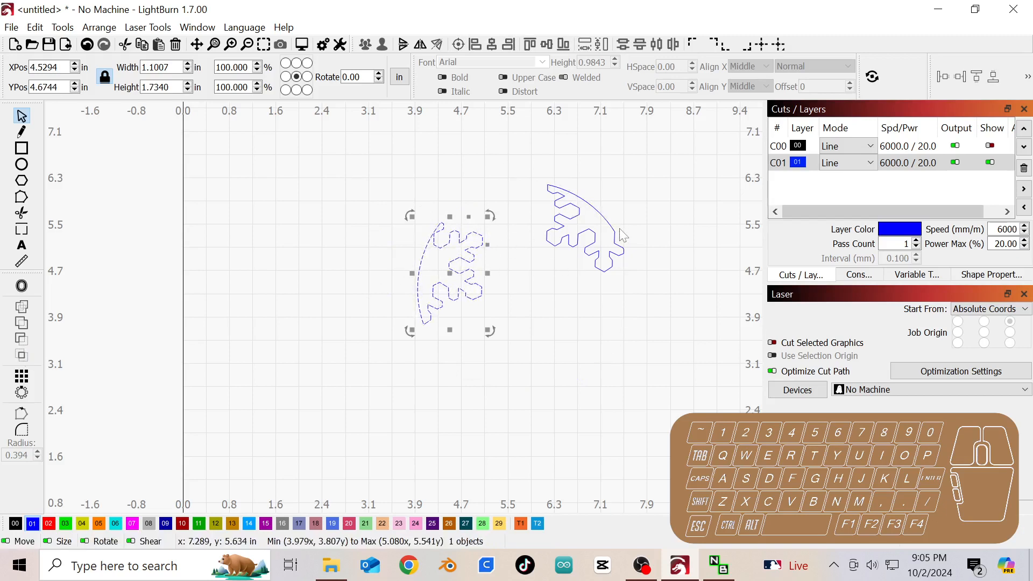
{"action": "mouse_move", "coordinate": [431, 257]}
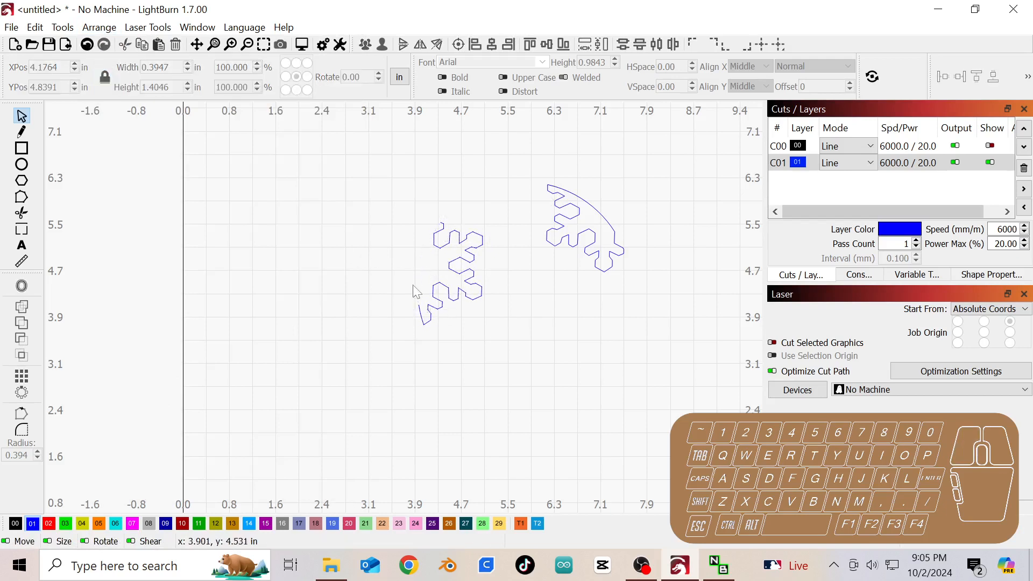
- Trim the leftover arc from the left inner segment and select the right segment
{"action": "left_click", "coordinate": [420, 313]}
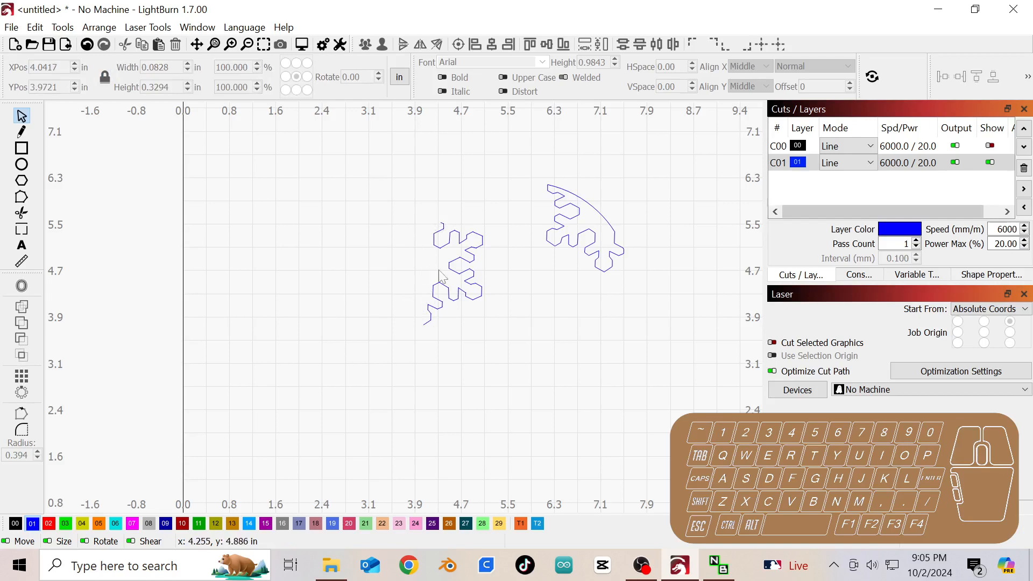
{"action": "left_click", "coordinate": [583, 227]}
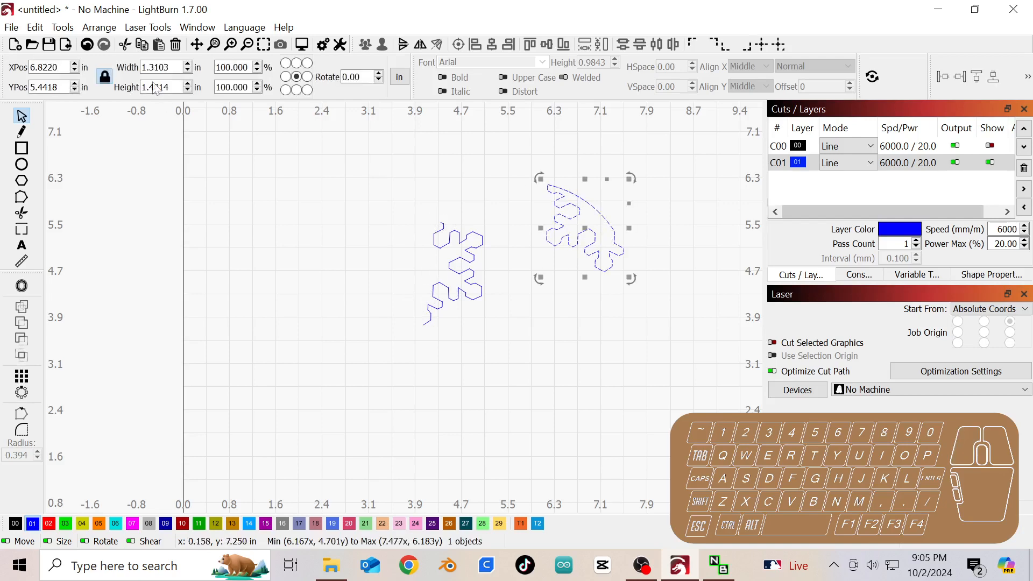
{"action": "left_click", "coordinate": [99, 26]}
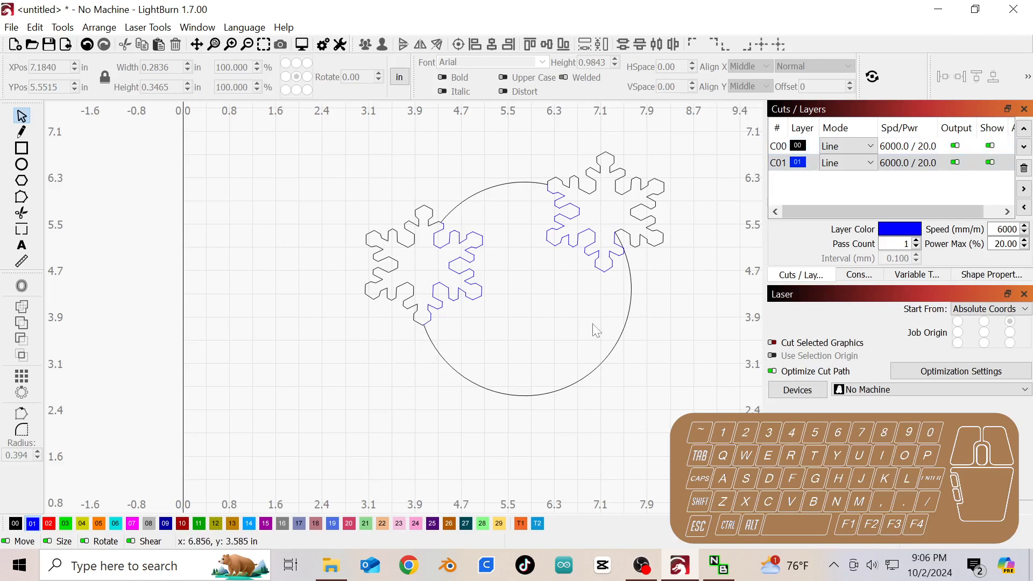
{"action": "mouse_move", "coordinate": [546, 192]}
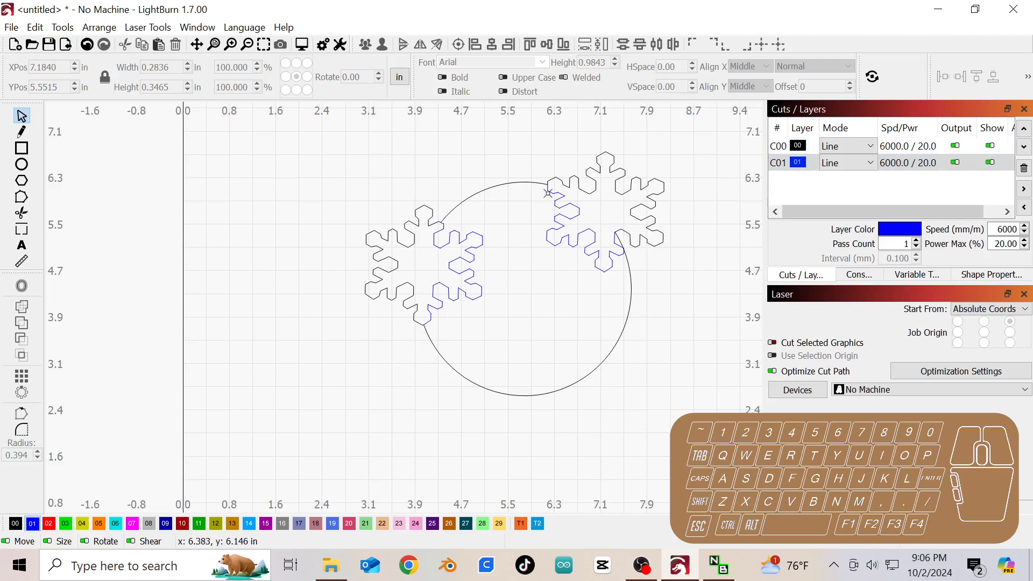
{"action": "mouse_move", "coordinate": [486, 235]}
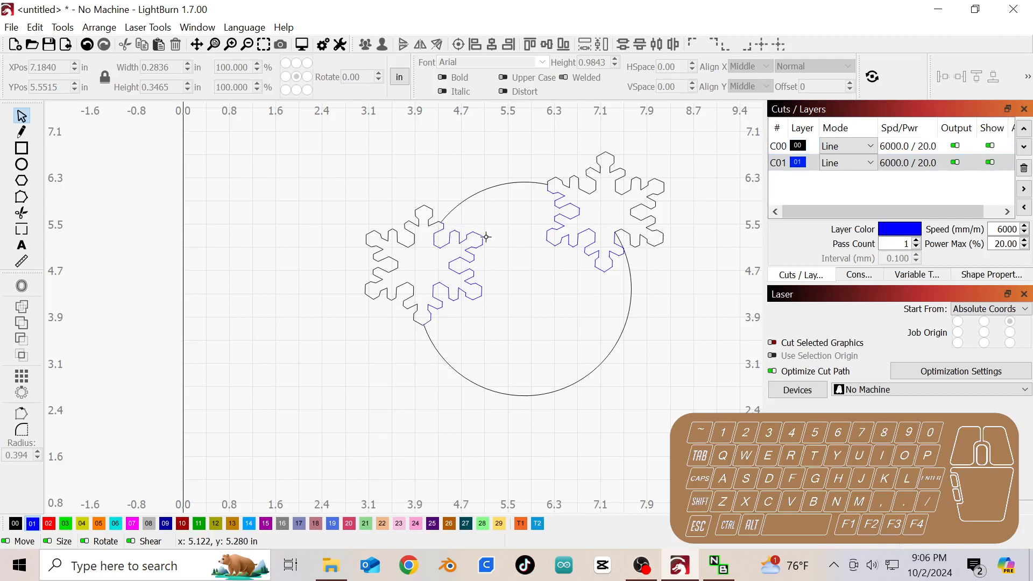
- Switch to the Text tool ready to label the ornament
{"action": "left_click", "coordinate": [22, 244]}
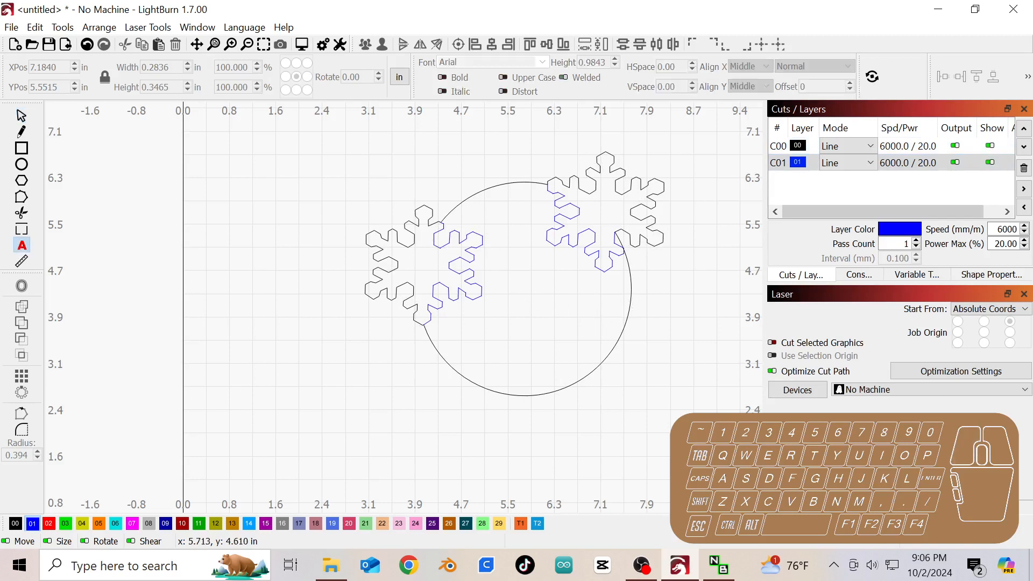
- Add the text 'Snowflake' inside the circle on the blue layer
{"action": "left_click", "coordinate": [518, 286]}
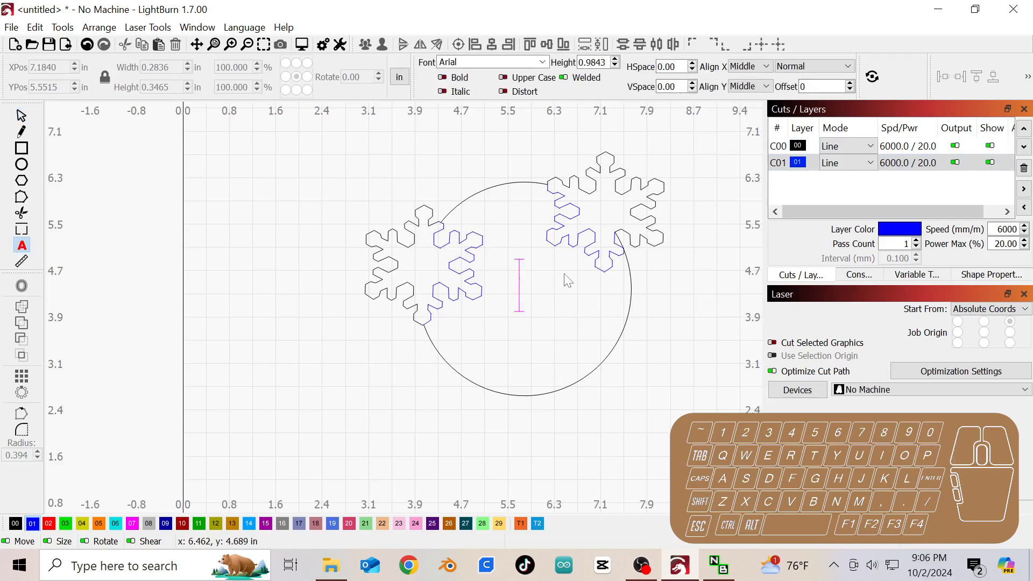
{"action": "type", "text": "Snow"}
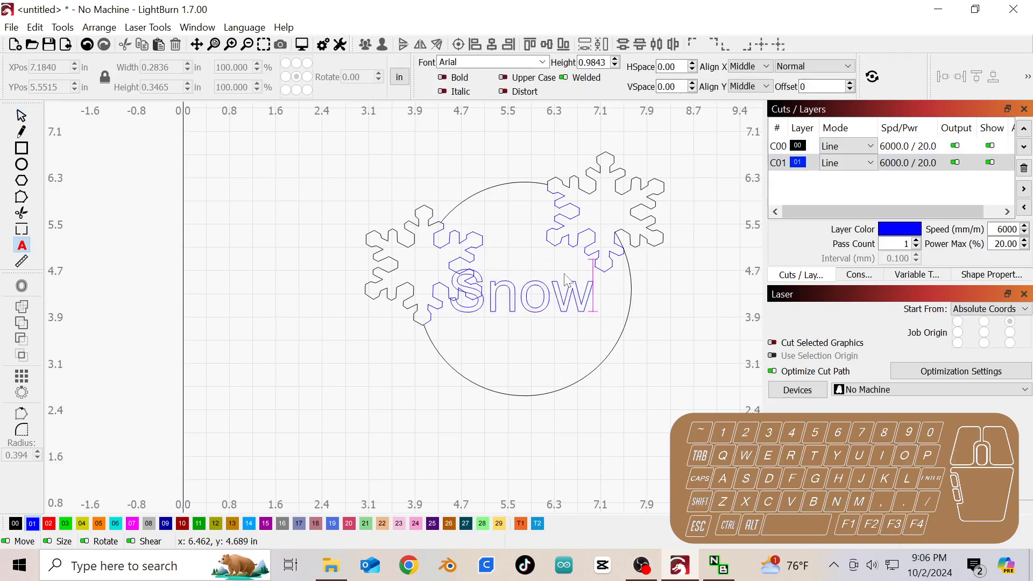
{"action": "type", "text": "flake"}
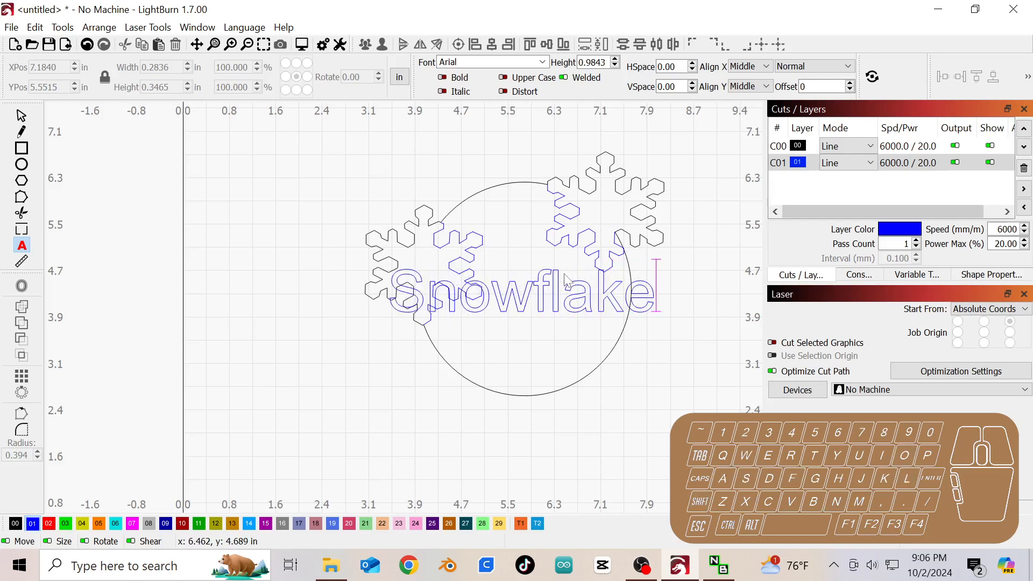
{"action": "left_click", "coordinate": [500, 289]}
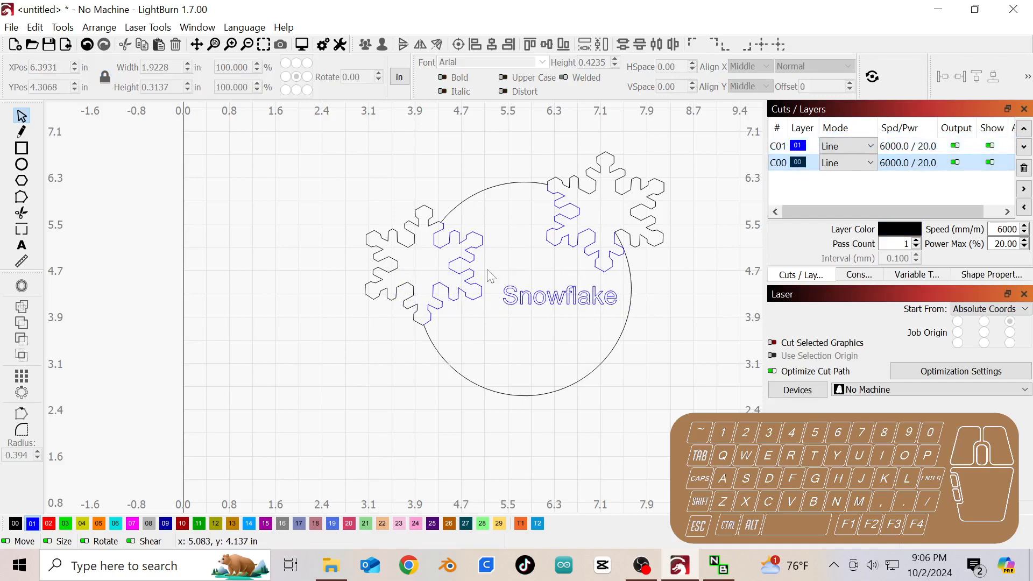
{"action": "mouse_move", "coordinate": [548, 272]}
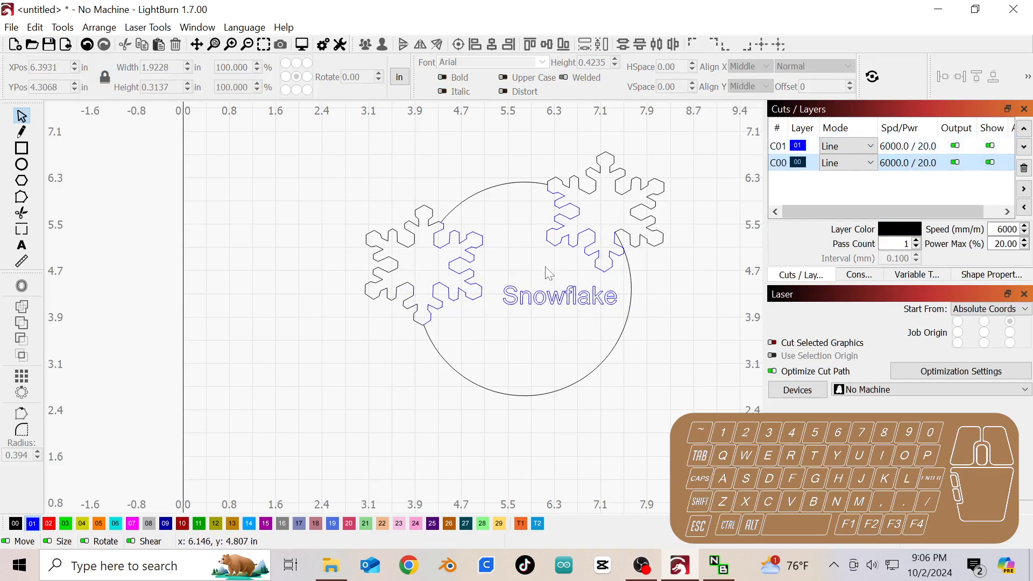
{"action": "mouse_move", "coordinate": [616, 301]}
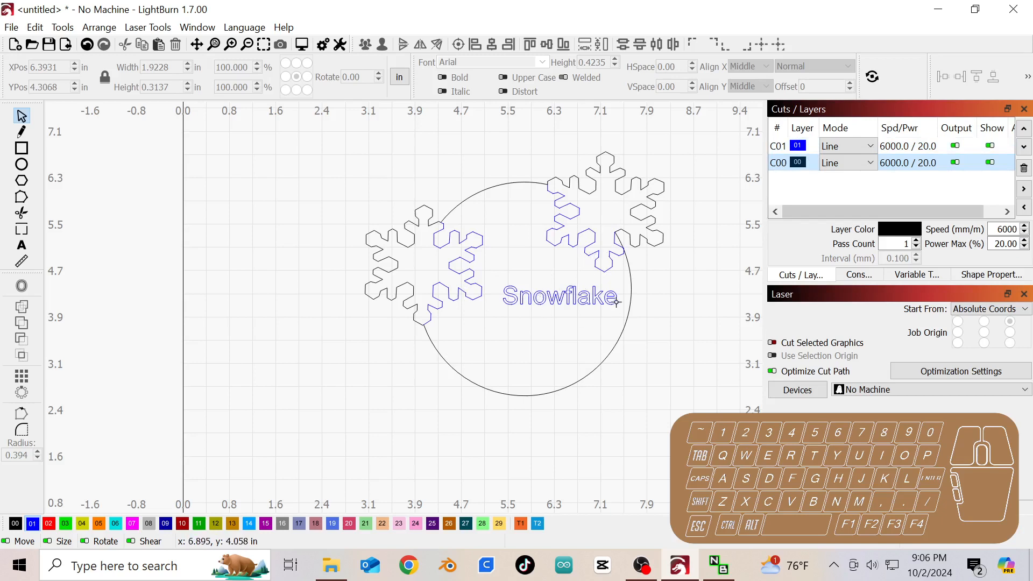
{"action": "mouse_move", "coordinate": [586, 272]}
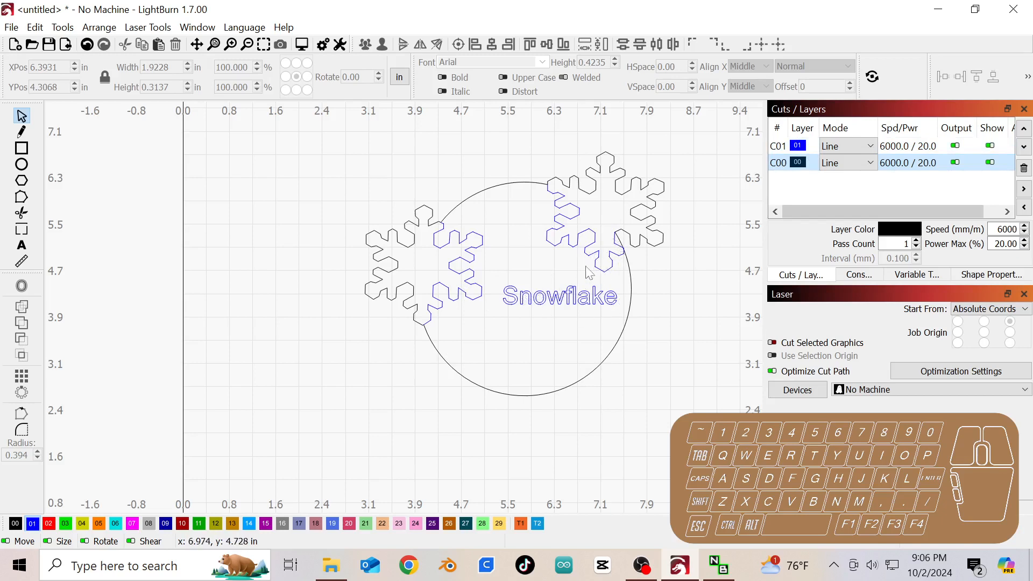
{"action": "mouse_move", "coordinate": [444, 228]}
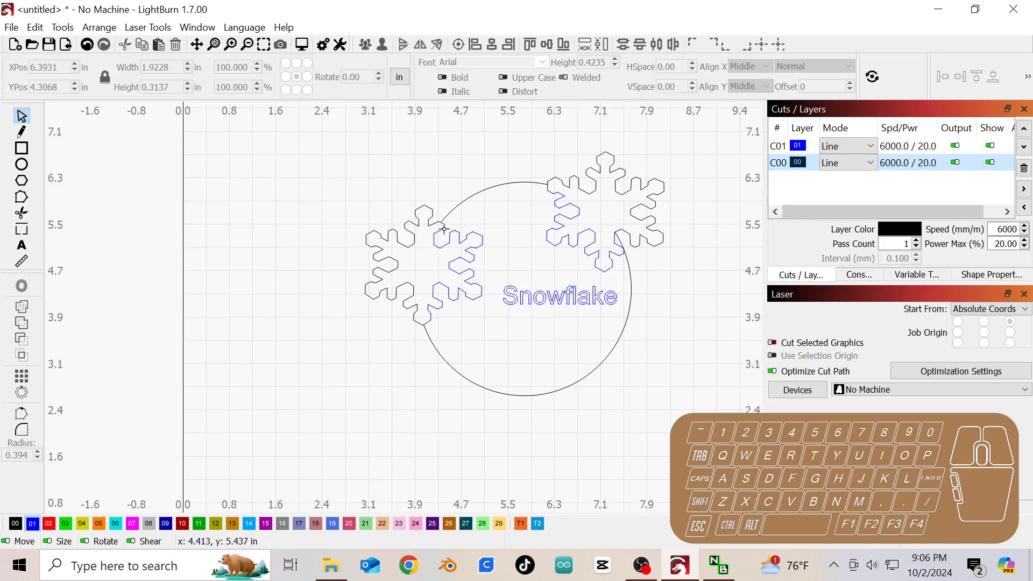
{"action": "mouse_move", "coordinate": [592, 384]}
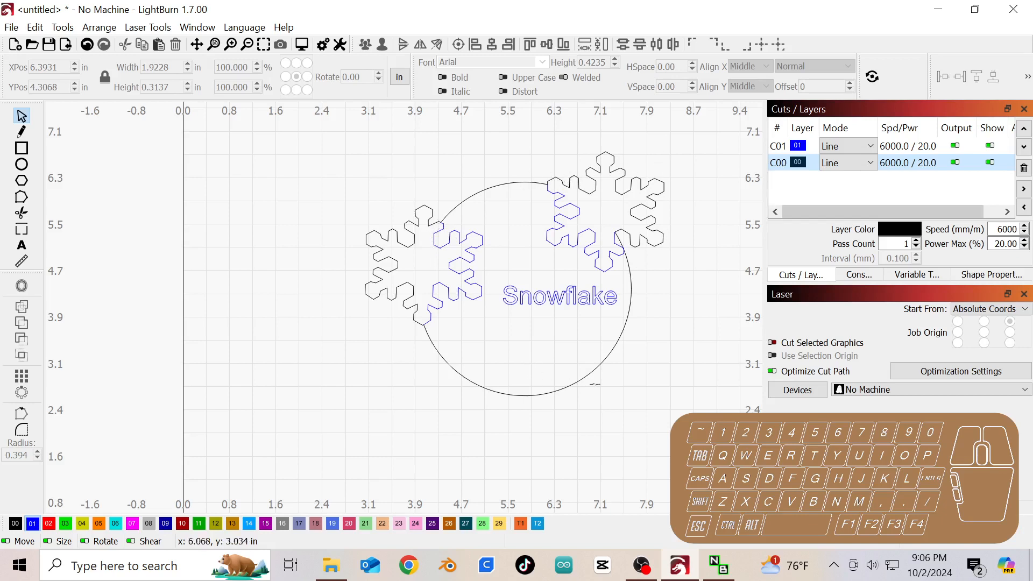
{"action": "mouse_move", "coordinate": [612, 383]}
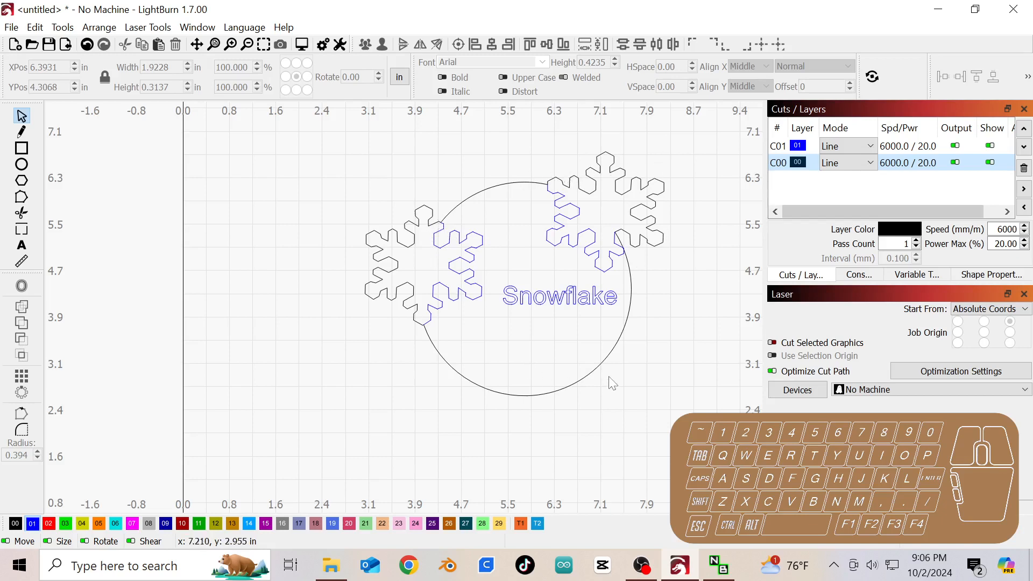
{"action": "mouse_move", "coordinate": [761, 329]}
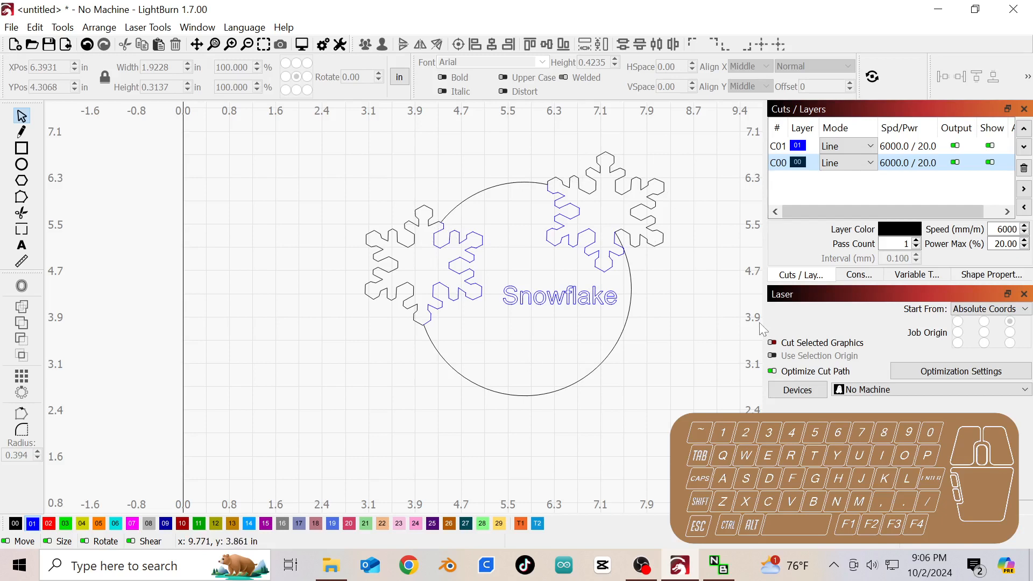